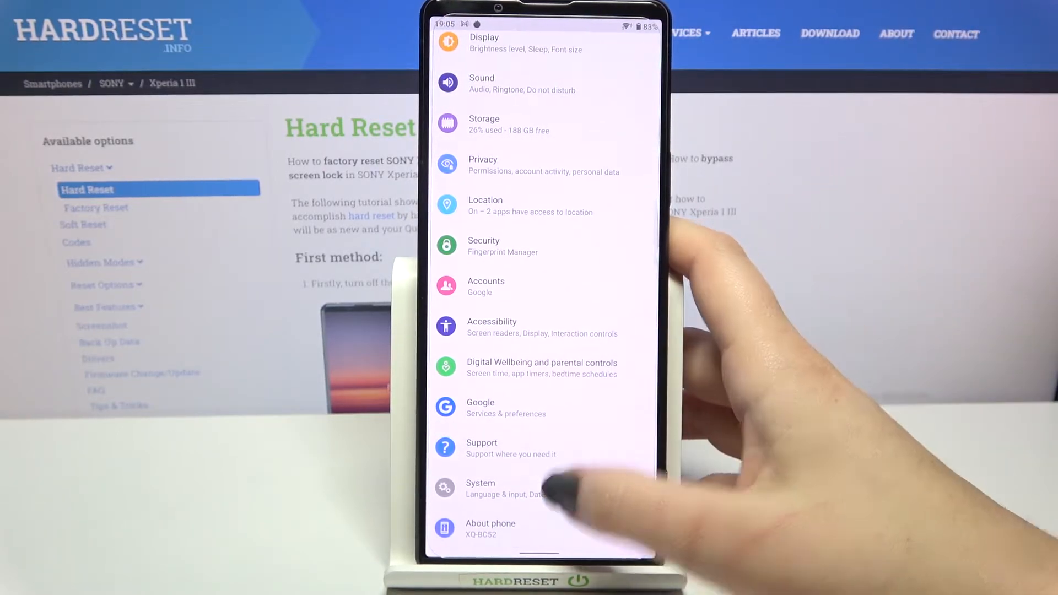
Go to System > Reset options in Settings.
left_click(481, 487)
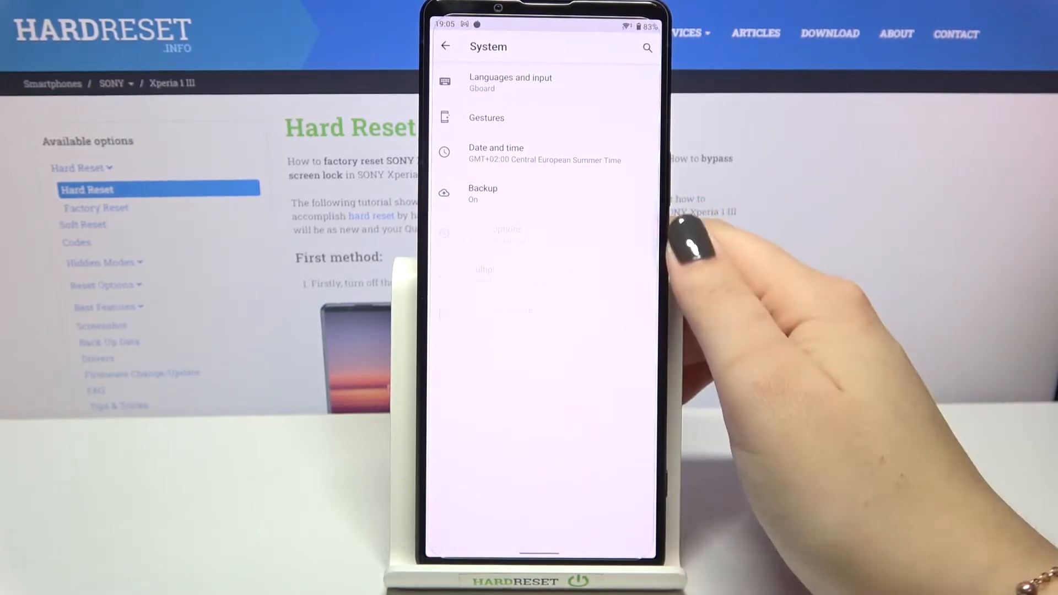
left_click(506, 233)
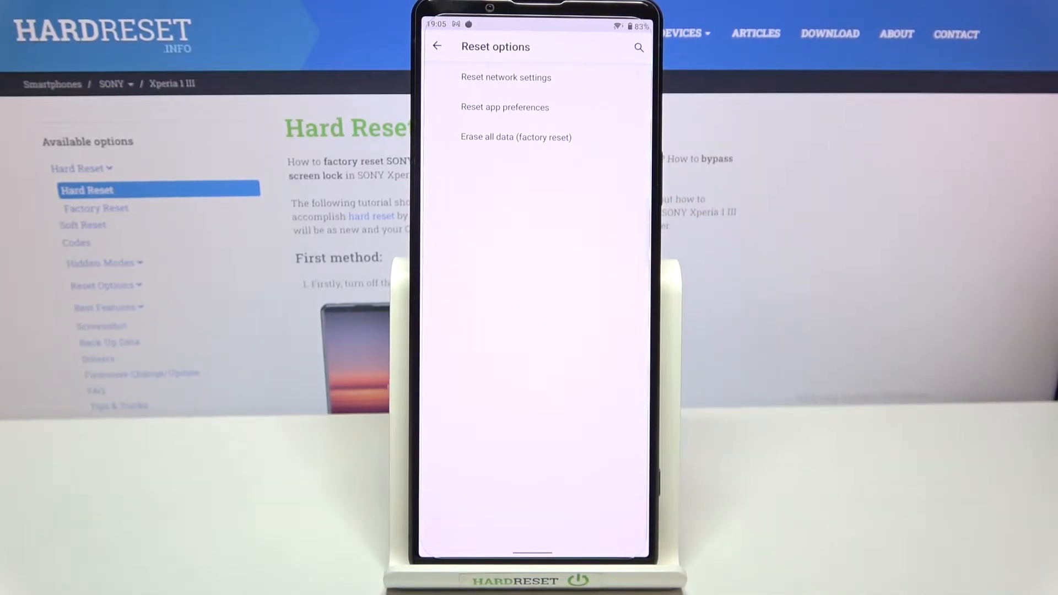
Reset Wi-Fi, mobile data and Bluetooth settings, confirm the warning, and go home.
left_click(505, 77)
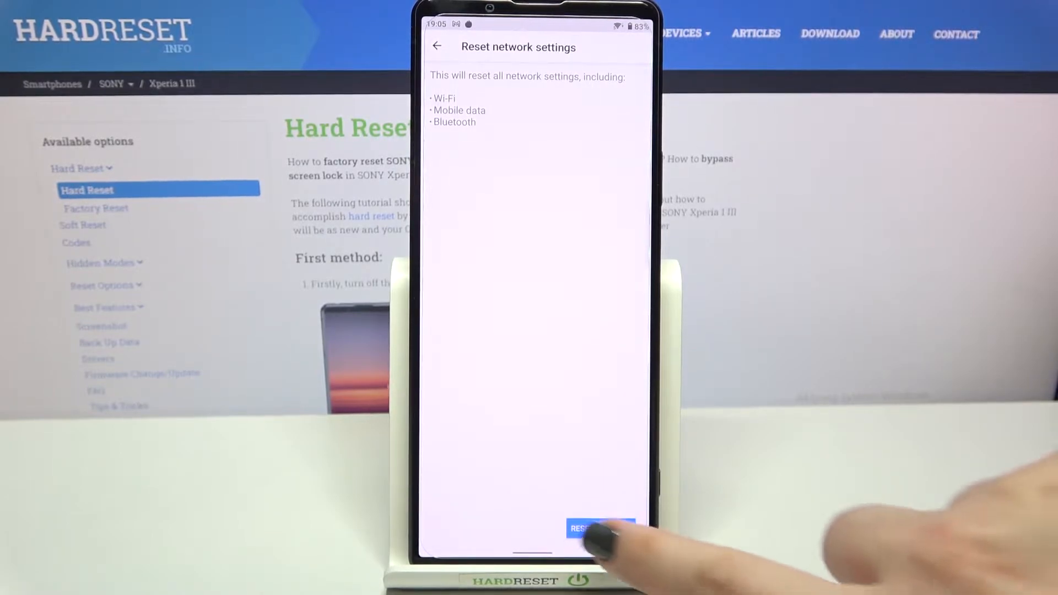
left_click(599, 529)
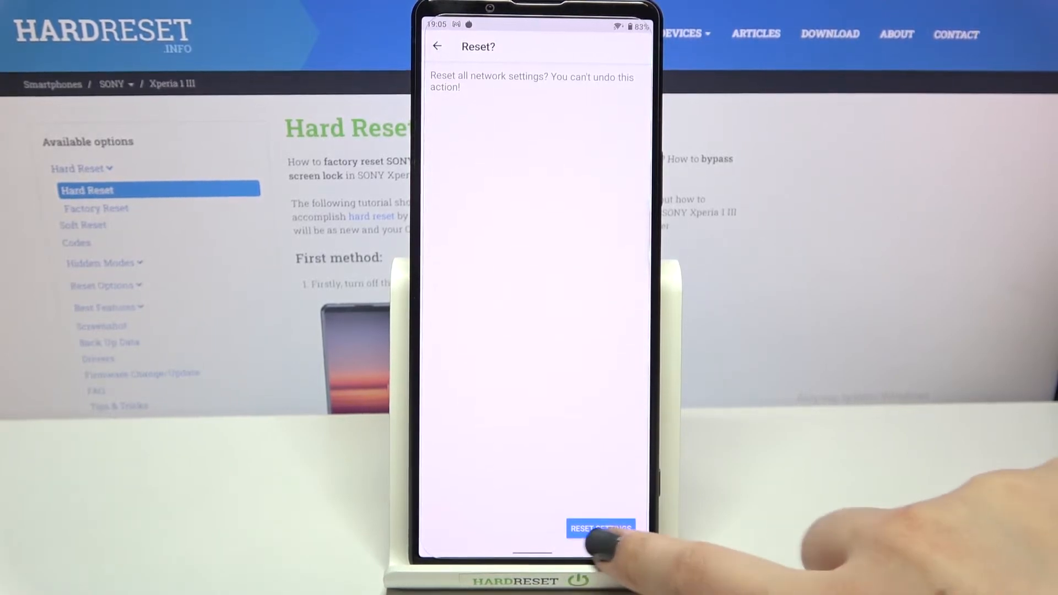
left_click(600, 529)
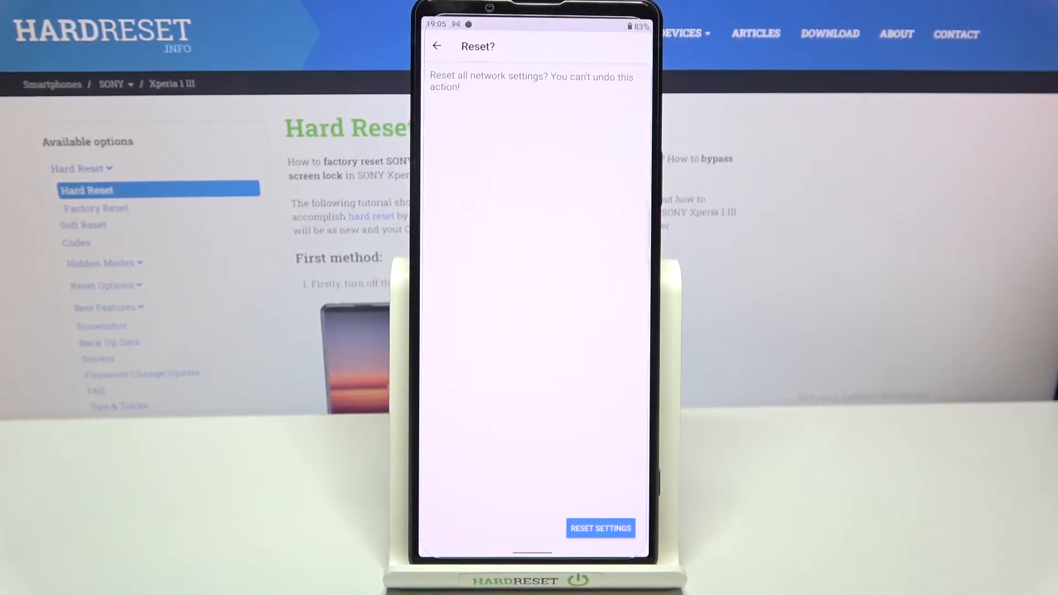
left_click(601, 529)
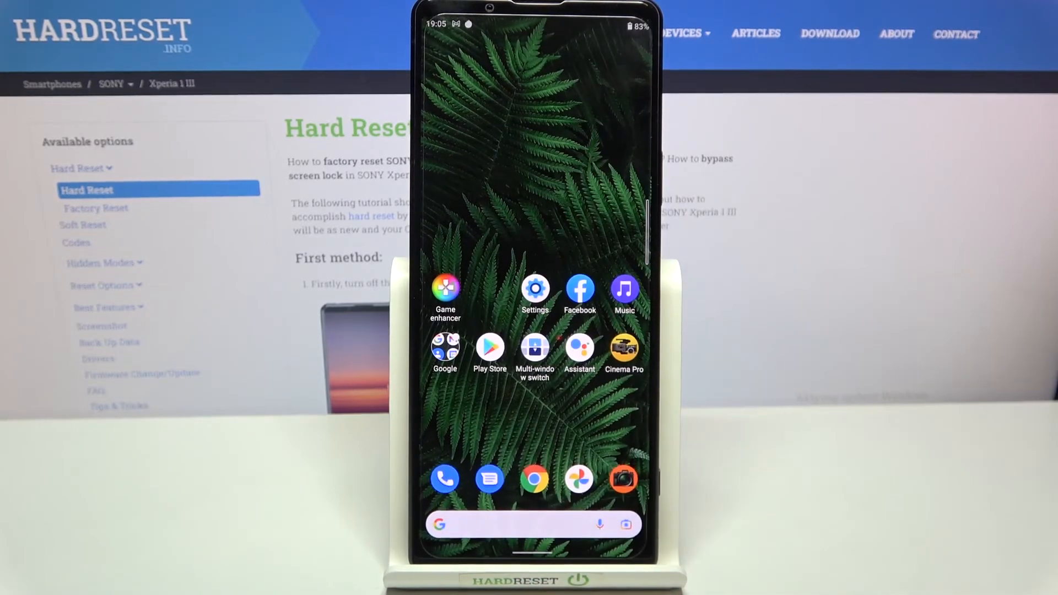